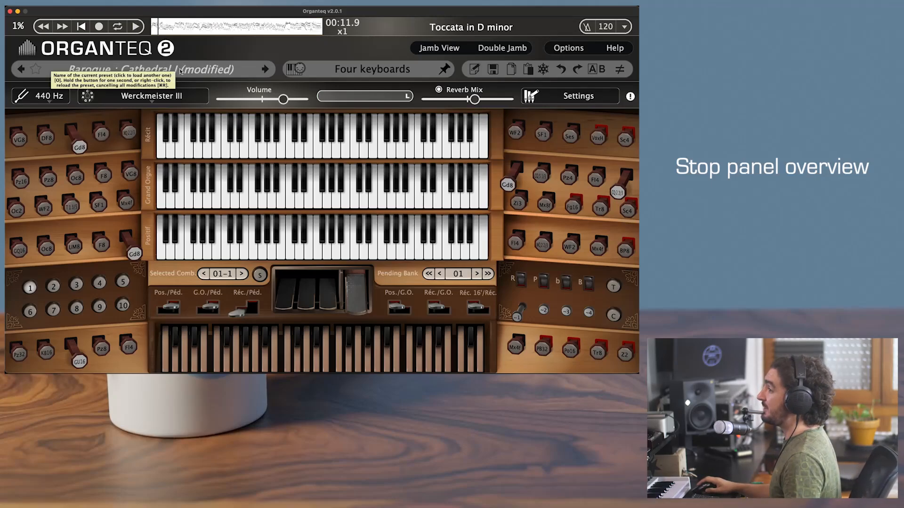
# Load the Baroque Two-Manual I (Steinkirchen) preset via search 'two bar st' and show Prinzipal 4' stop settings
pyautogui.write('two b')
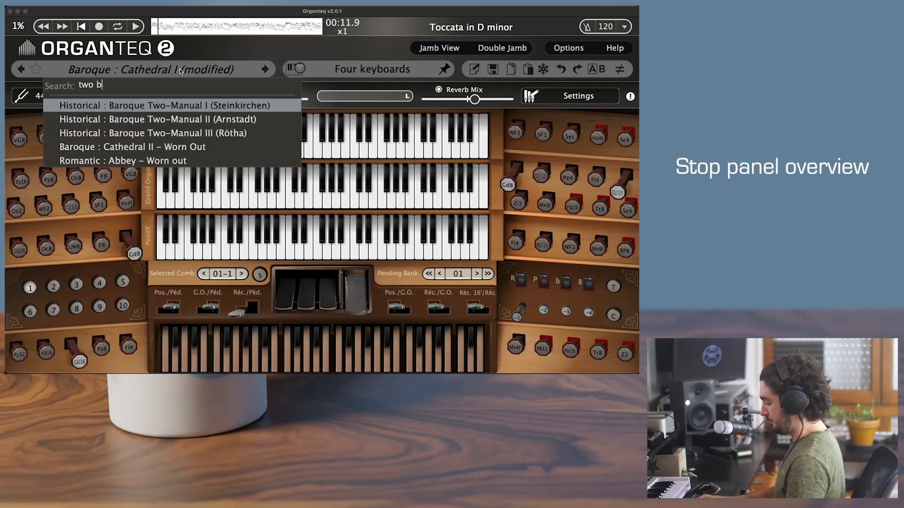
pyautogui.write('ar st')
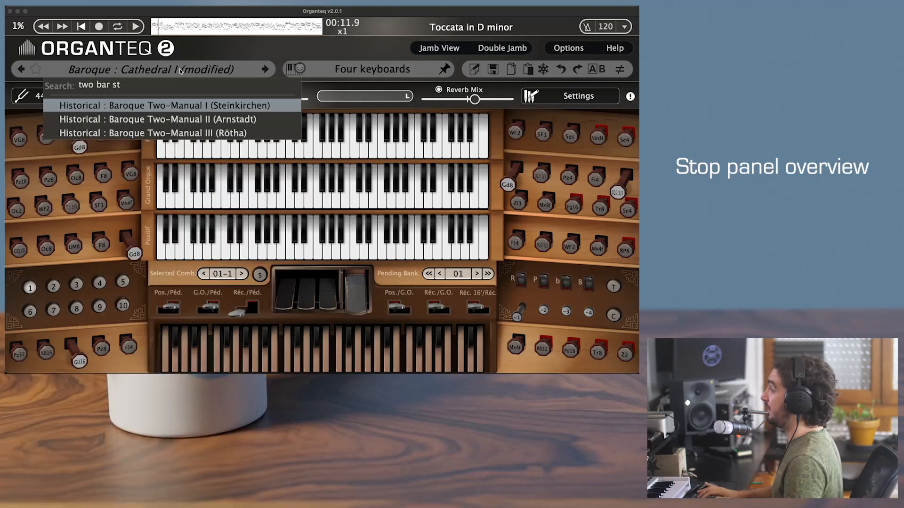
pyautogui.click(163, 106)
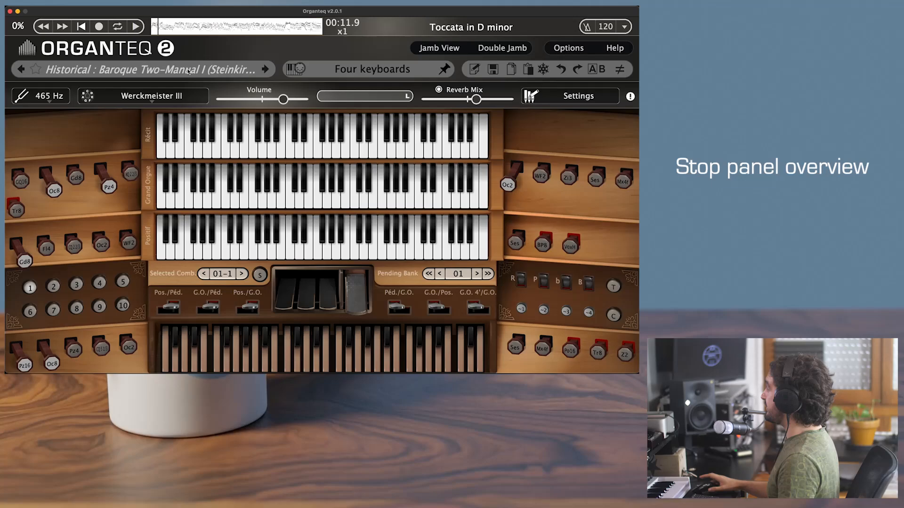
pyautogui.moveTo(265, 69)
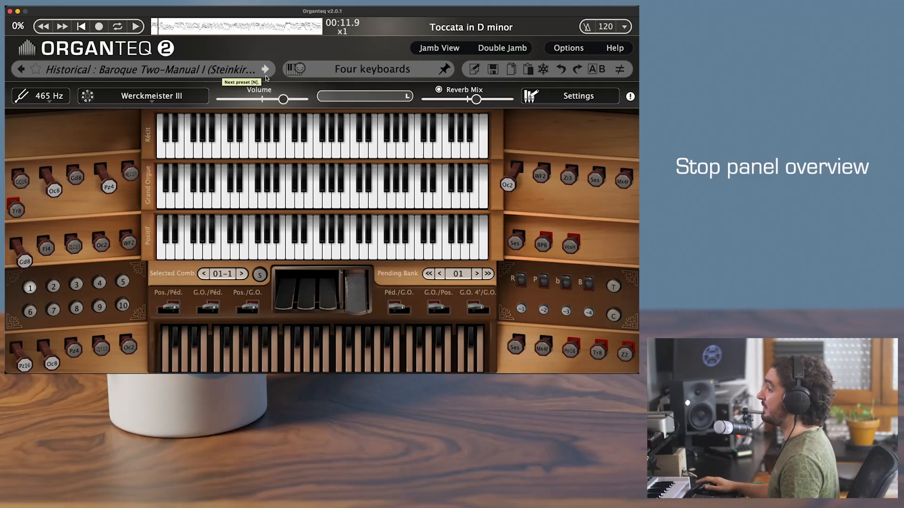
pyautogui.moveTo(562, 119)
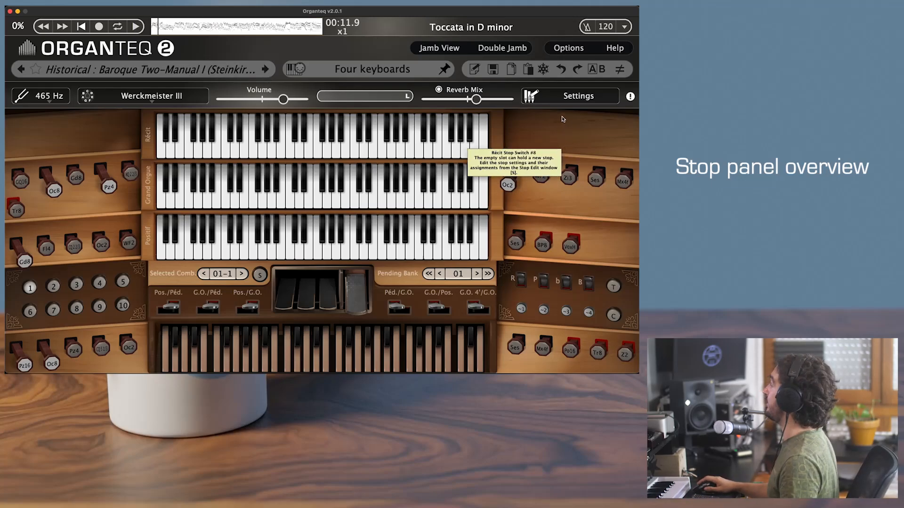
pyautogui.click(570, 96)
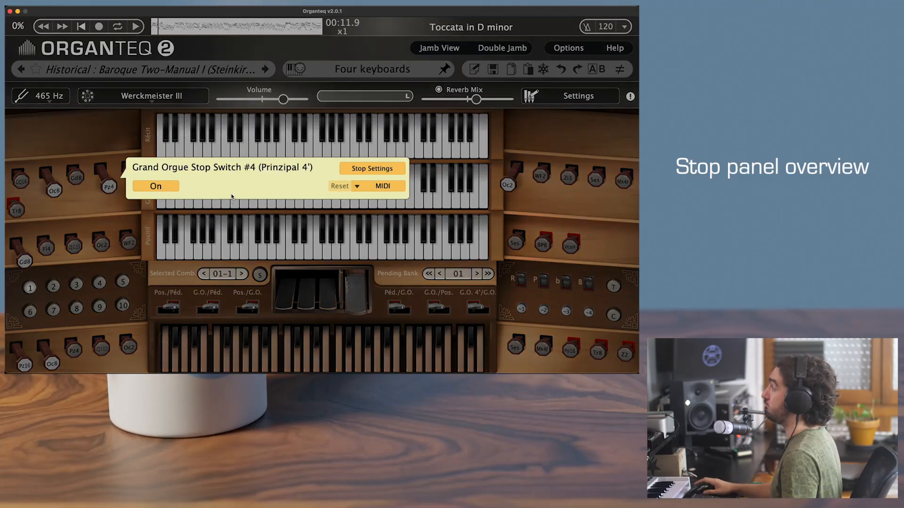
pyautogui.click(372, 168)
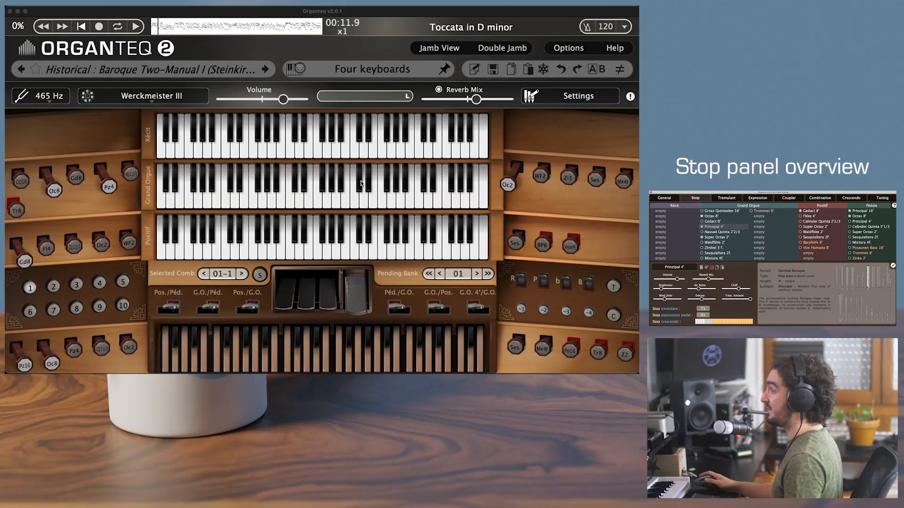
# Show the voicing sliders of the Positif Sesquialtera 2f. stop
pyautogui.click(578, 96)
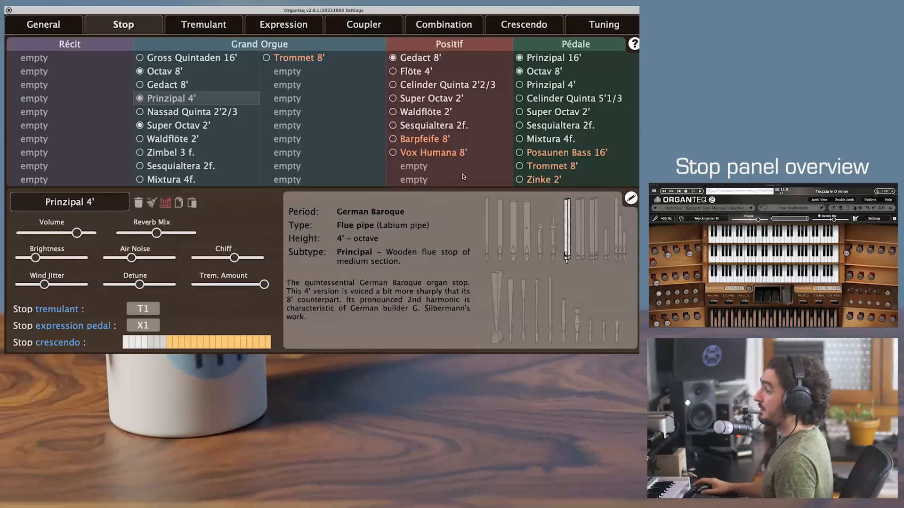
pyautogui.moveTo(500, 144)
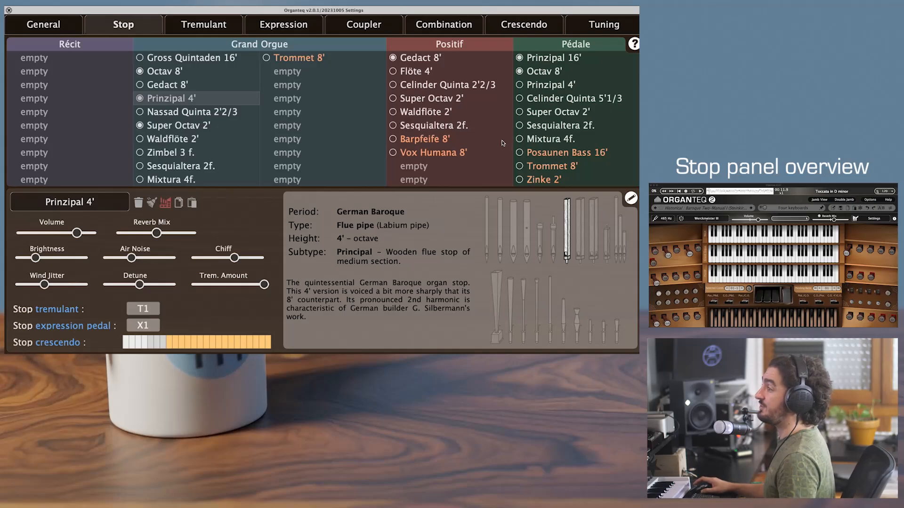
pyautogui.moveTo(378, 114)
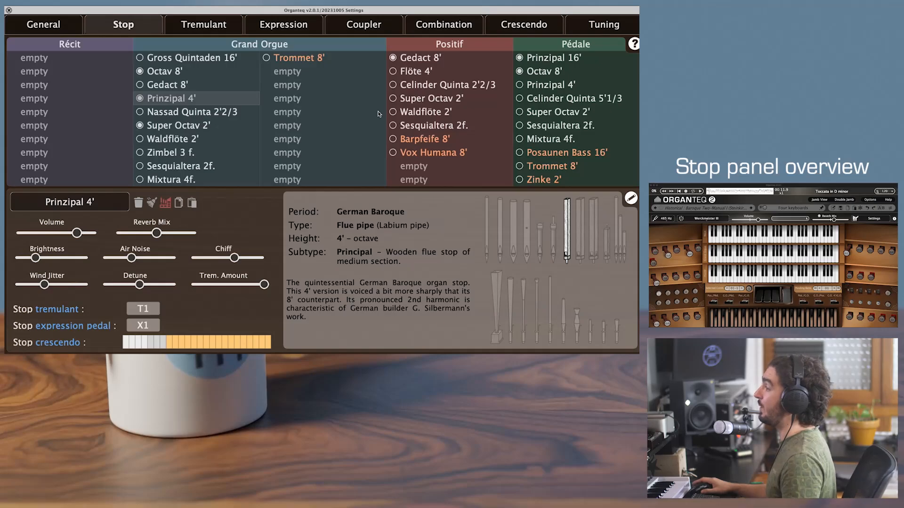
pyautogui.moveTo(481, 302)
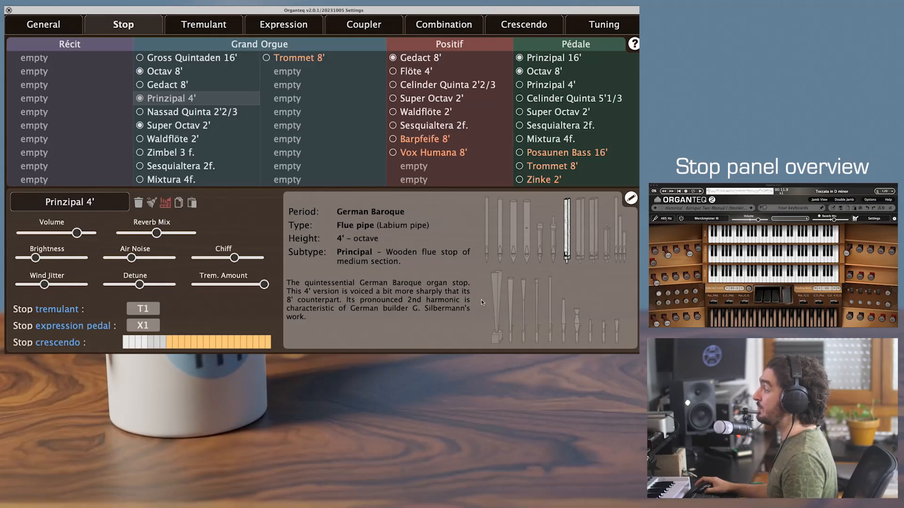
pyautogui.moveTo(484, 292)
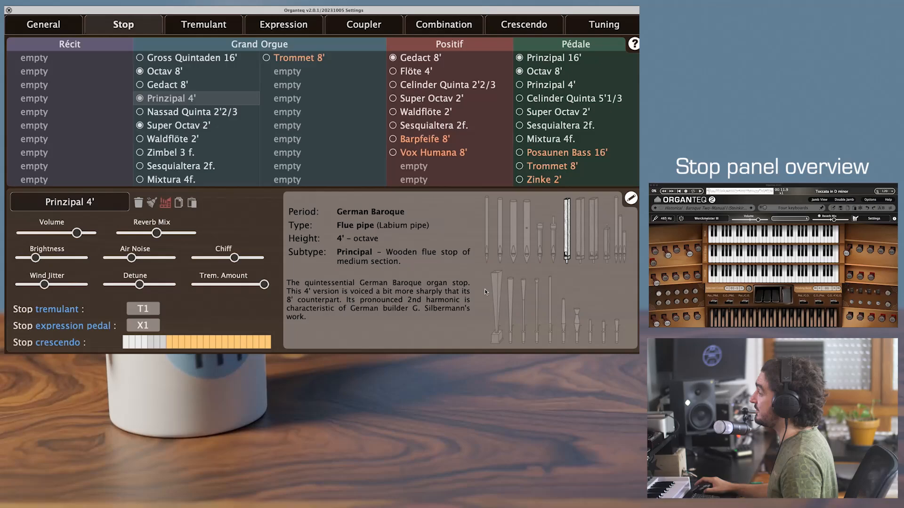
pyautogui.click(437, 125)
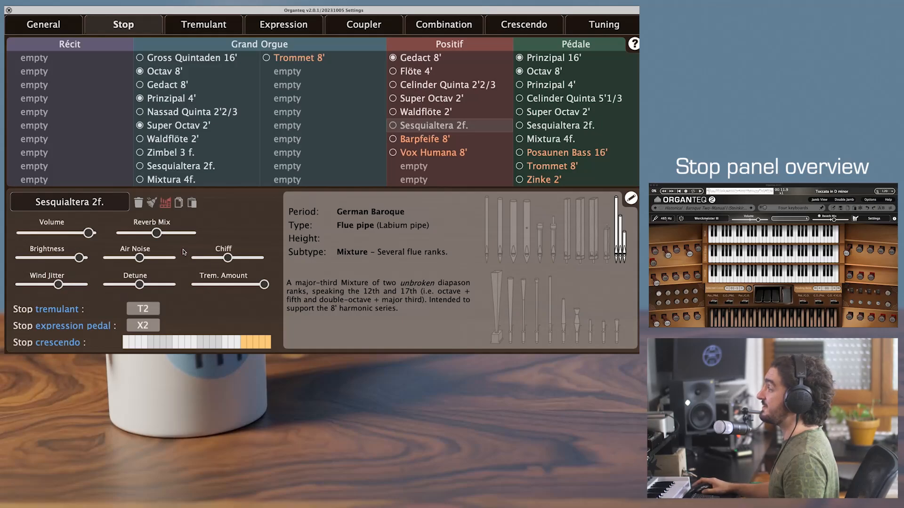
pyautogui.moveTo(146, 253)
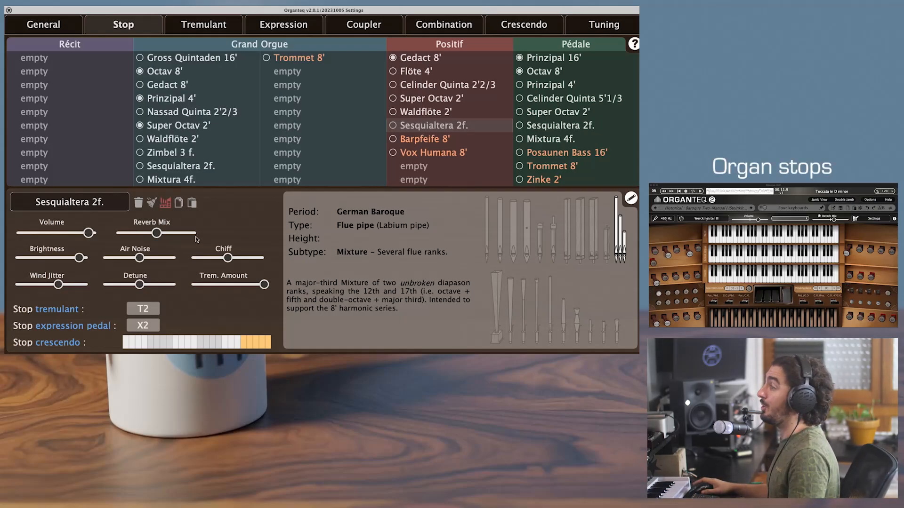
pyautogui.moveTo(419, 312)
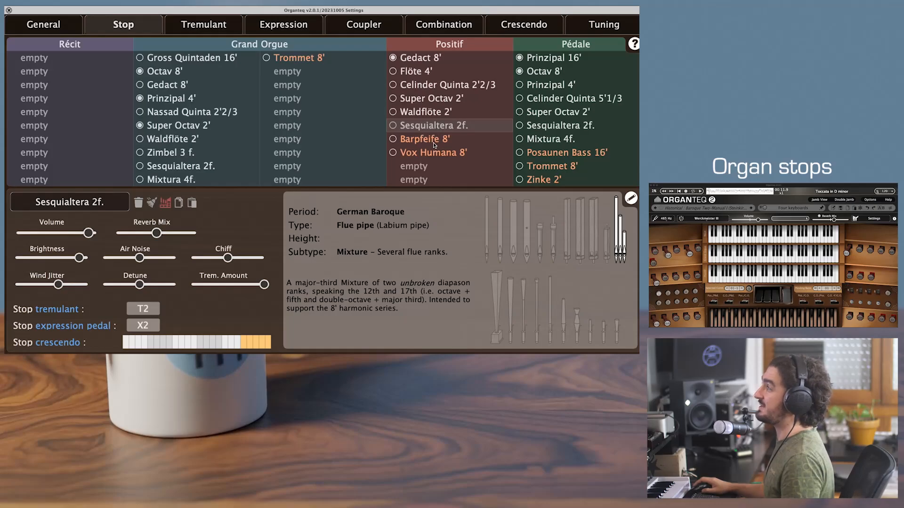
# View Barpfeife 8' then Nassad Quinta 2'2/3 settings and reorder stops in the Grand Orgue columns
pyautogui.click(424, 139)
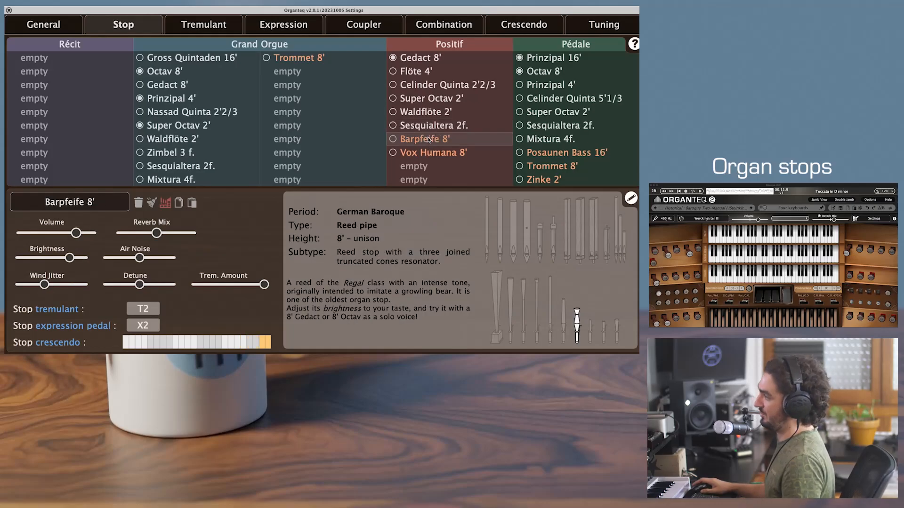
pyautogui.moveTo(602, 137)
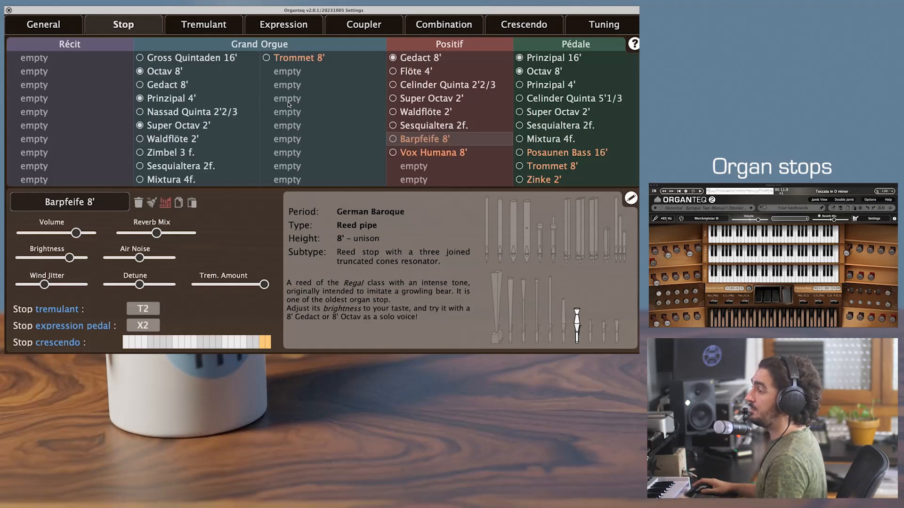
pyautogui.moveTo(210, 103)
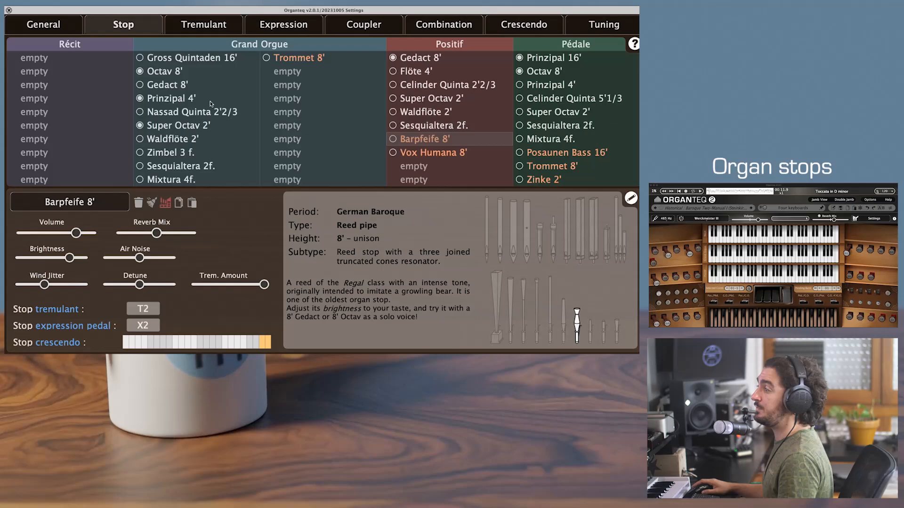
pyautogui.click(190, 112)
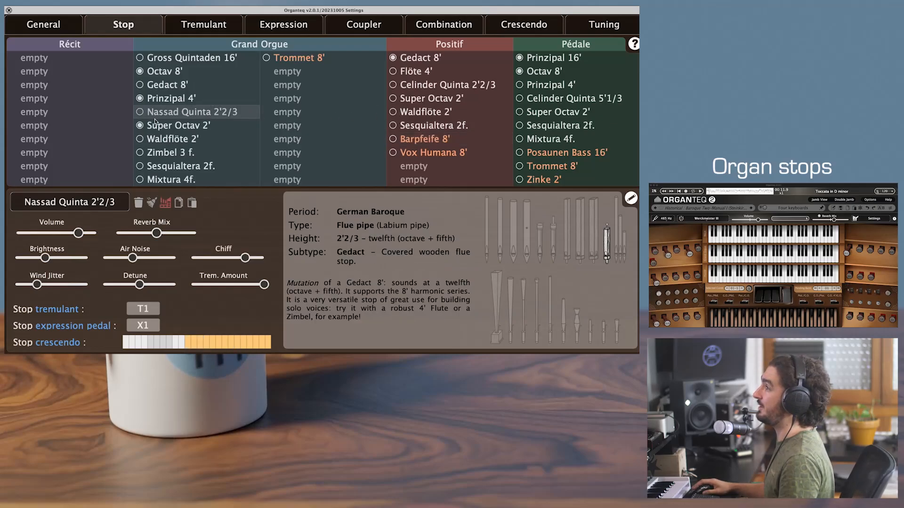
pyautogui.click(139, 112)
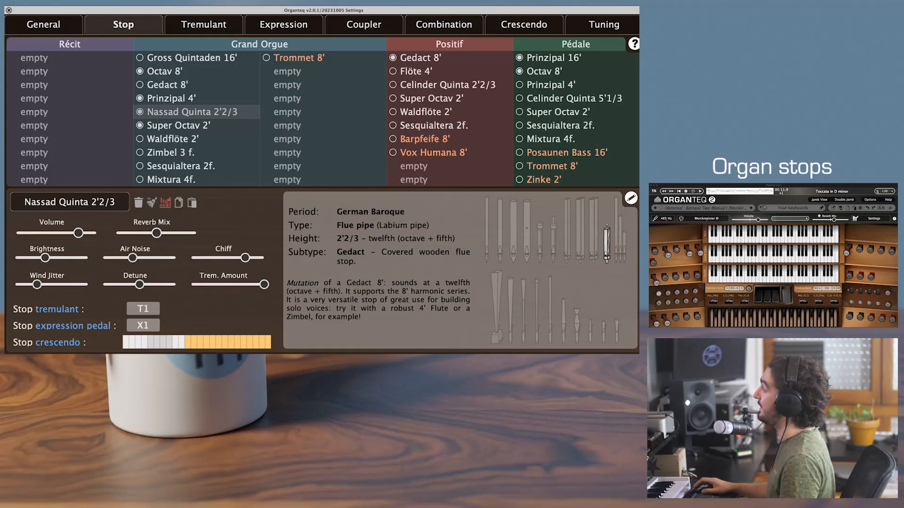
pyautogui.click(139, 112)
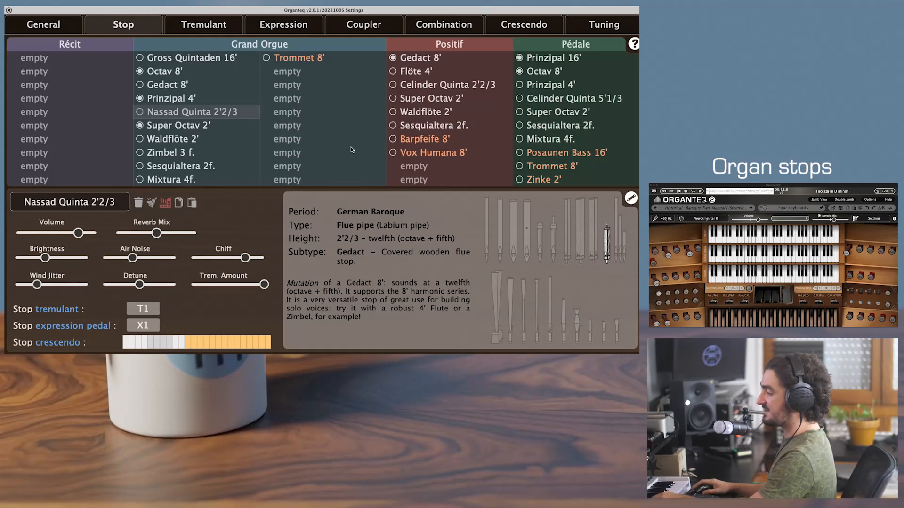
pyautogui.click(139, 98)
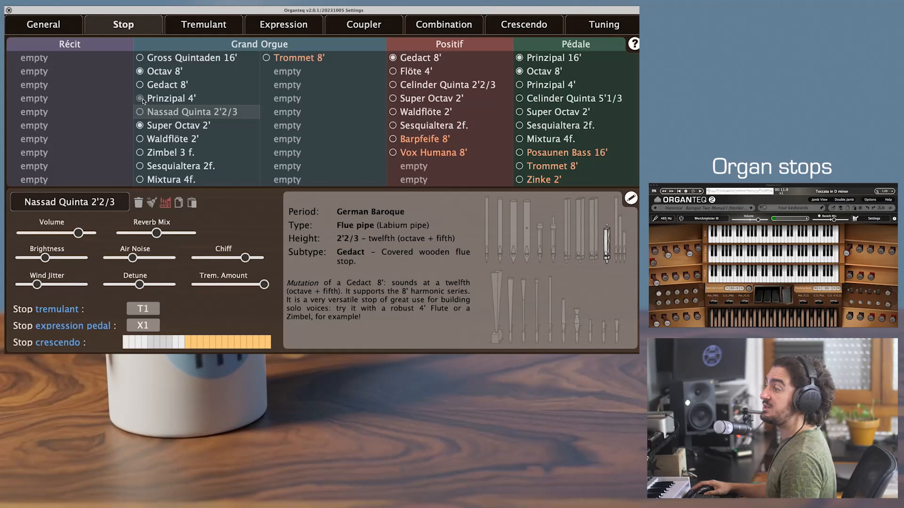
pyautogui.click(141, 98)
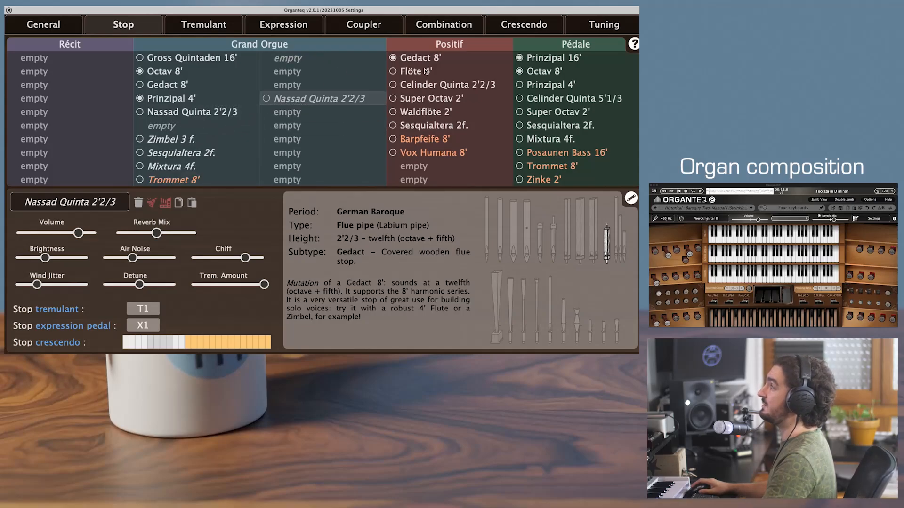
# Unassign the Zimbel 3 f. and Sesquialtera 2f. stops from the Grand Orgue
pyautogui.click(192, 58)
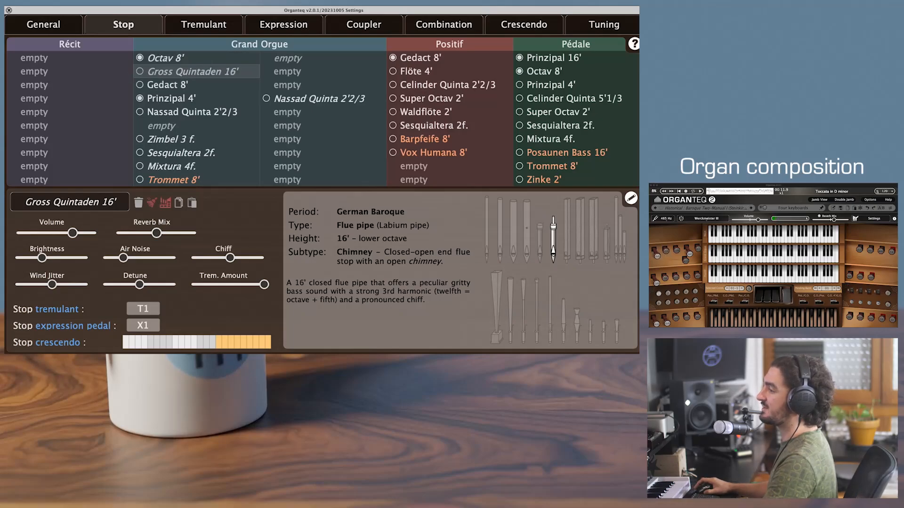
pyautogui.click(170, 140)
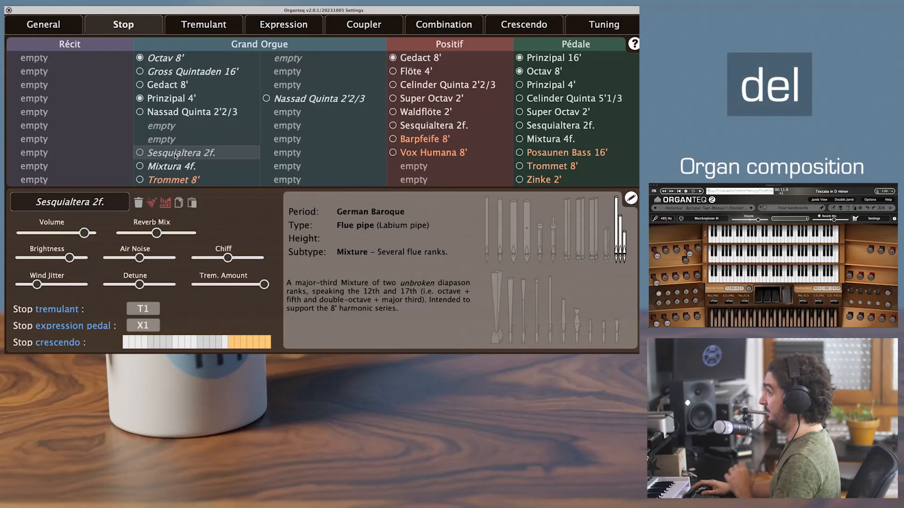
pyautogui.moveTo(138, 204)
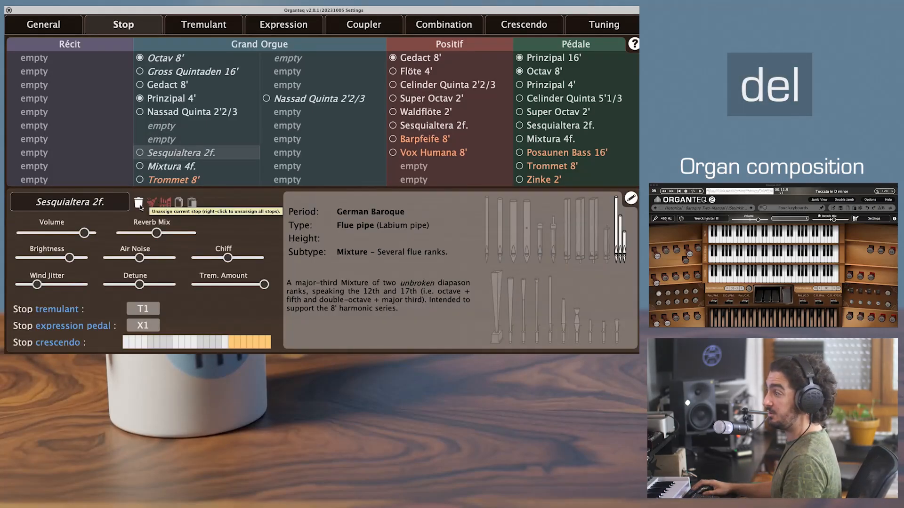
pyautogui.click(172, 180)
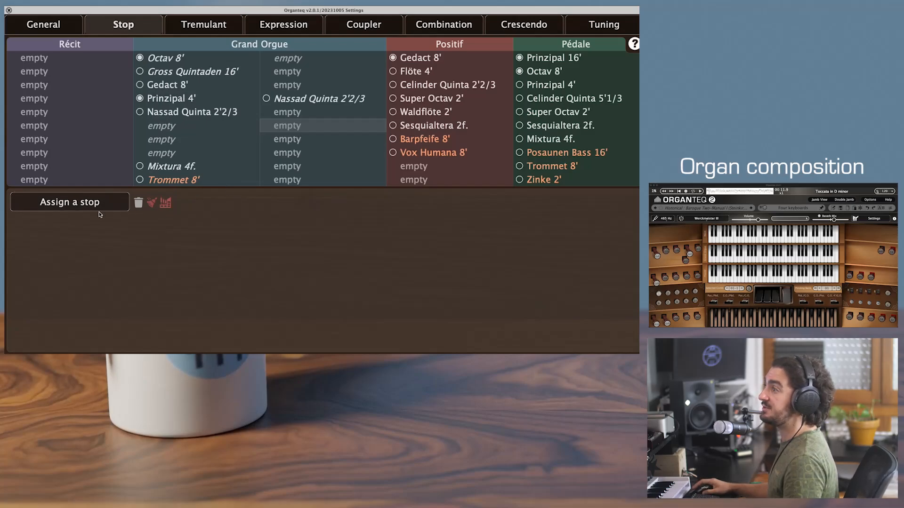
# Bring up the stop catalogue for the empty Grand Orgue slot
pyautogui.click(70, 202)
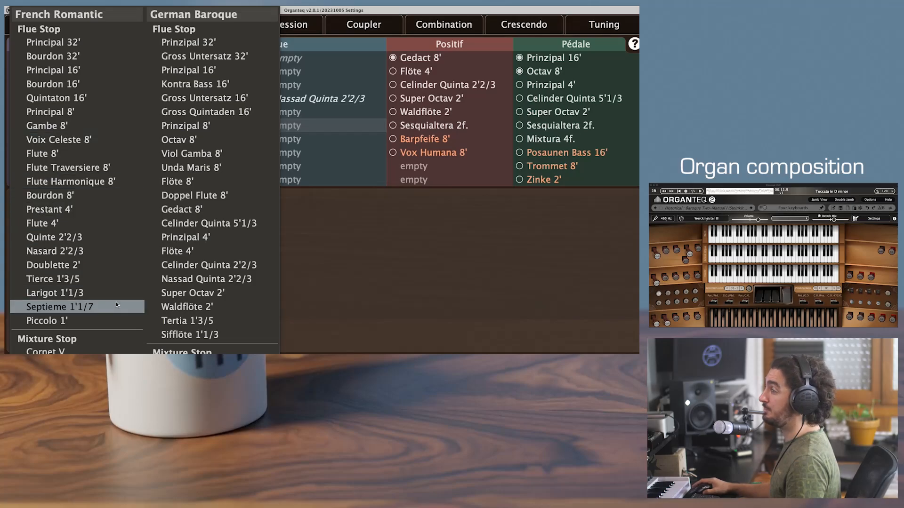
pyautogui.moveTo(209, 265)
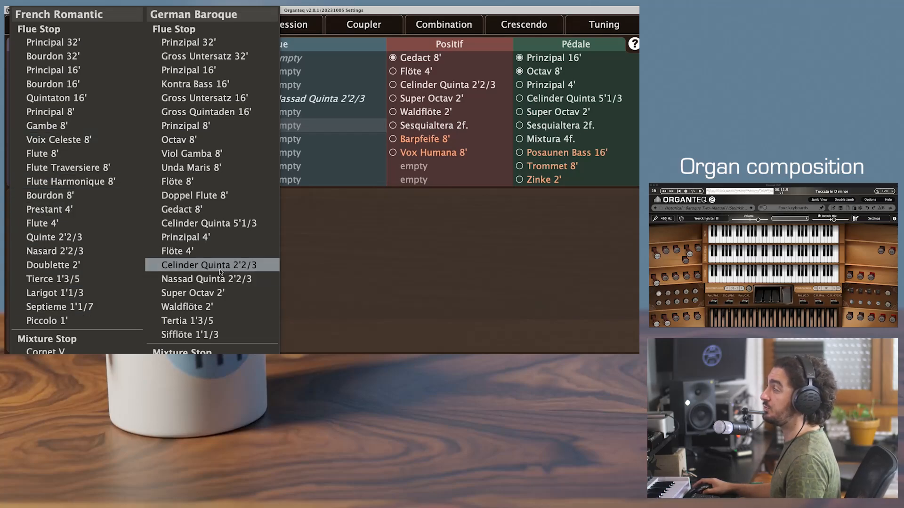
pyautogui.moveTo(69, 38)
pyautogui.write('ged')
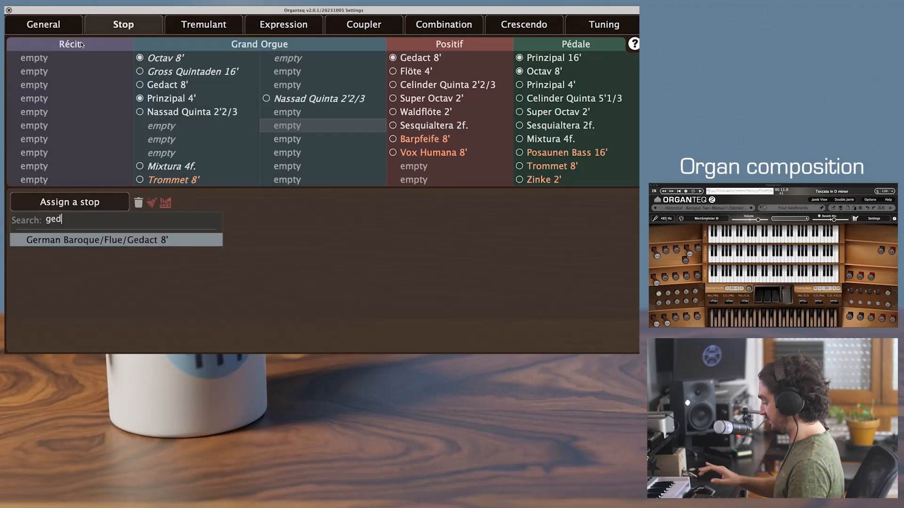
# Assign Gedact 8' to the empty slot and switch off Prinzipal 4'
pyautogui.click(115, 240)
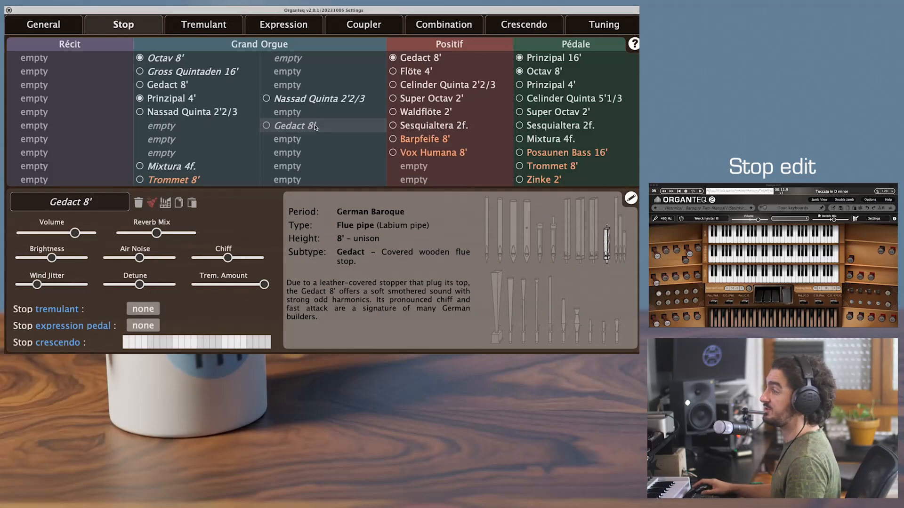
pyautogui.moveTo(338, 119)
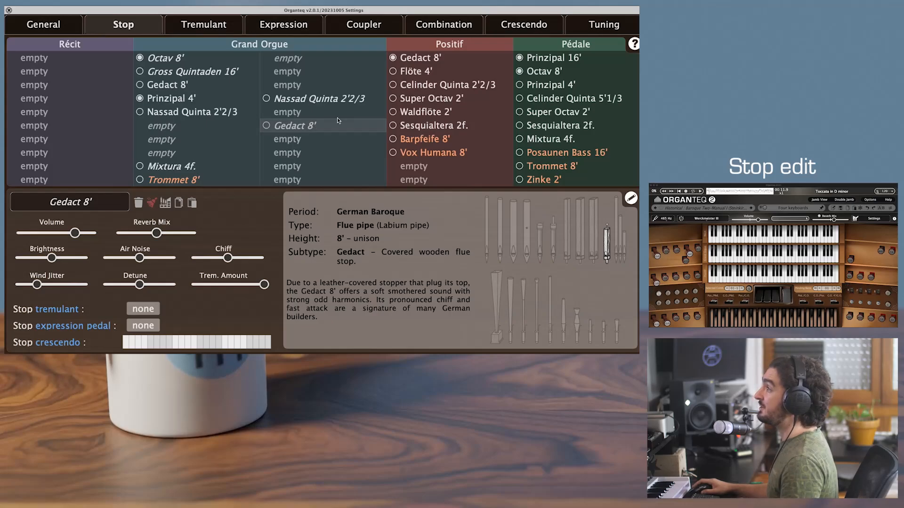
pyautogui.moveTo(429, 181)
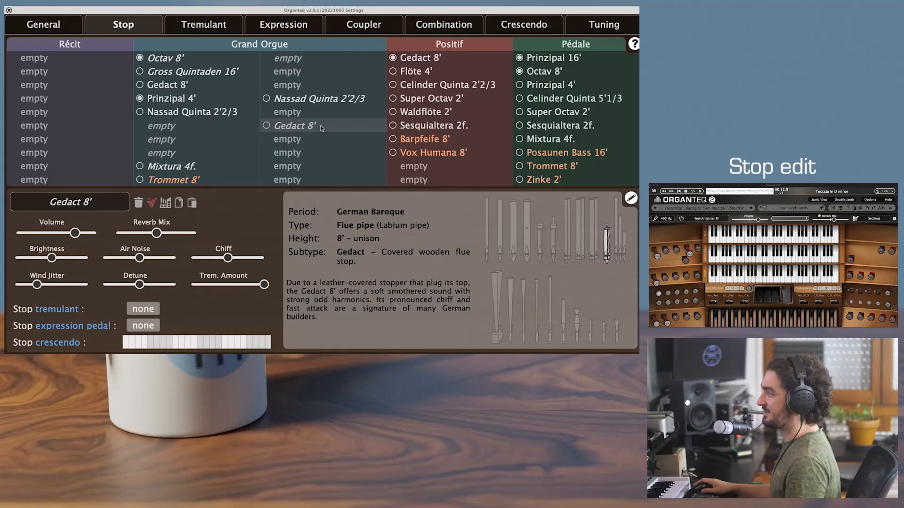
pyautogui.moveTo(474, 317)
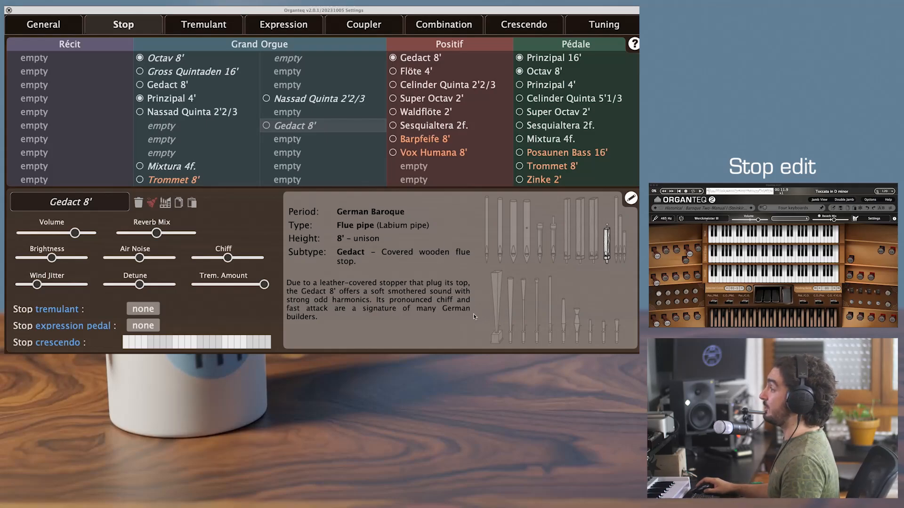
pyautogui.moveTo(363, 213)
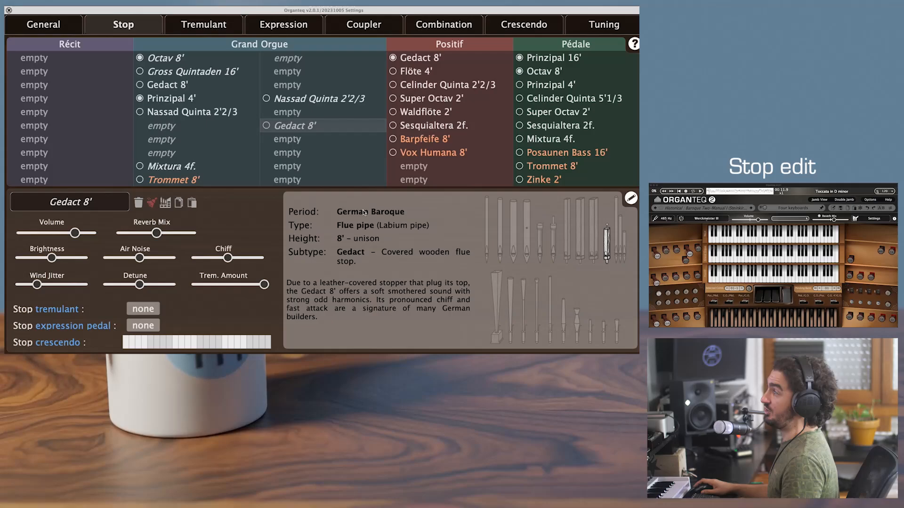
pyautogui.moveTo(352, 227)
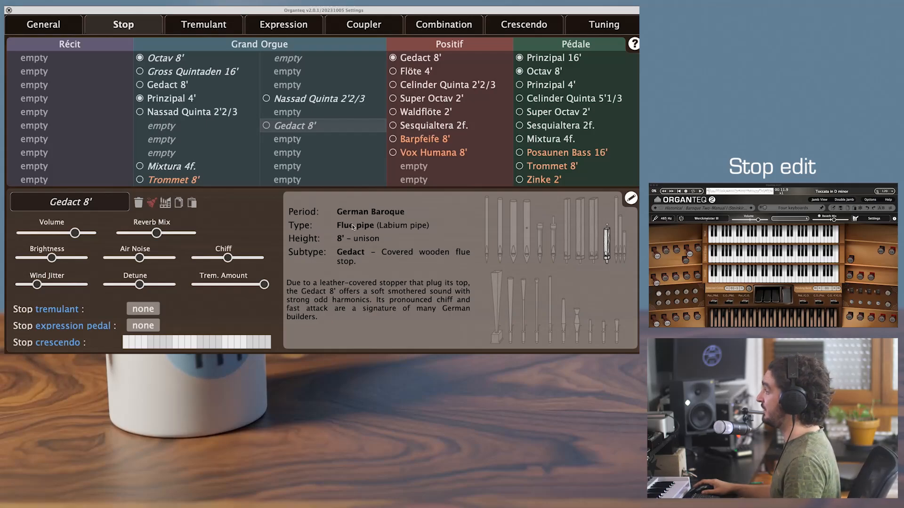
pyautogui.moveTo(355, 253)
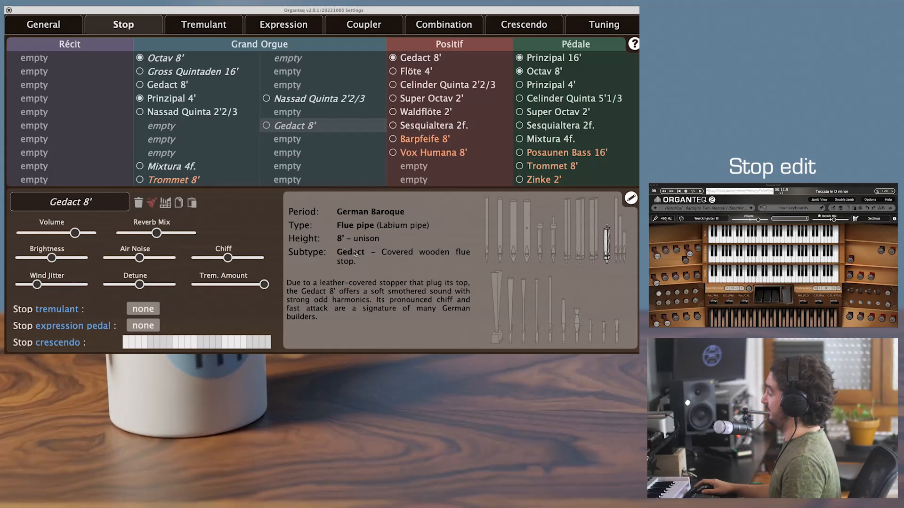
pyautogui.moveTo(346, 242)
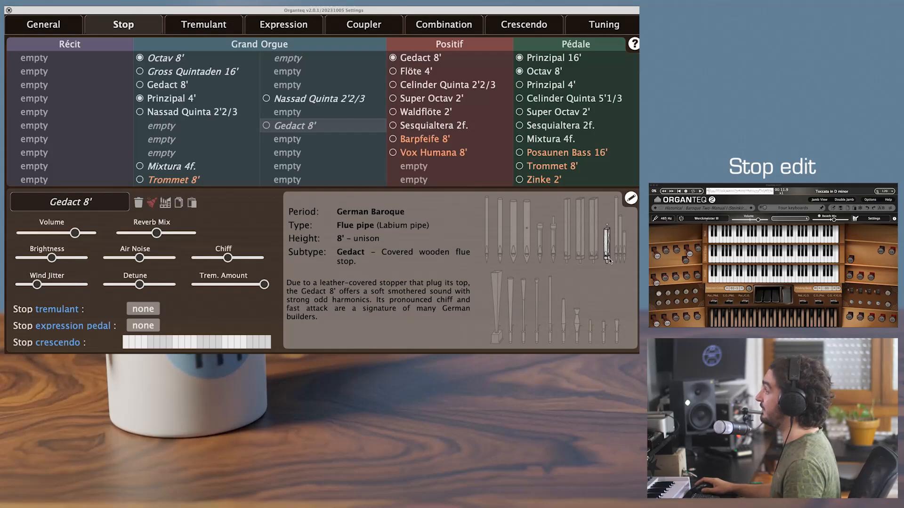
pyautogui.moveTo(605, 245)
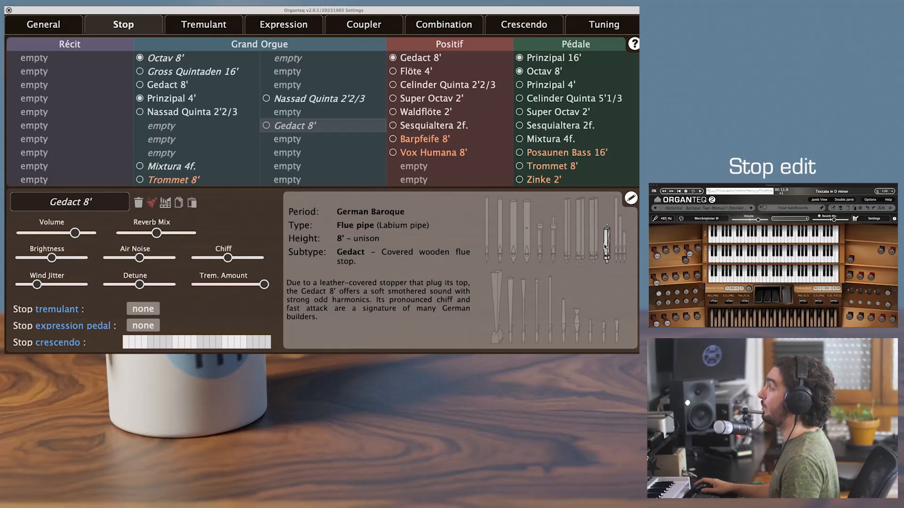
pyautogui.moveTo(605, 253)
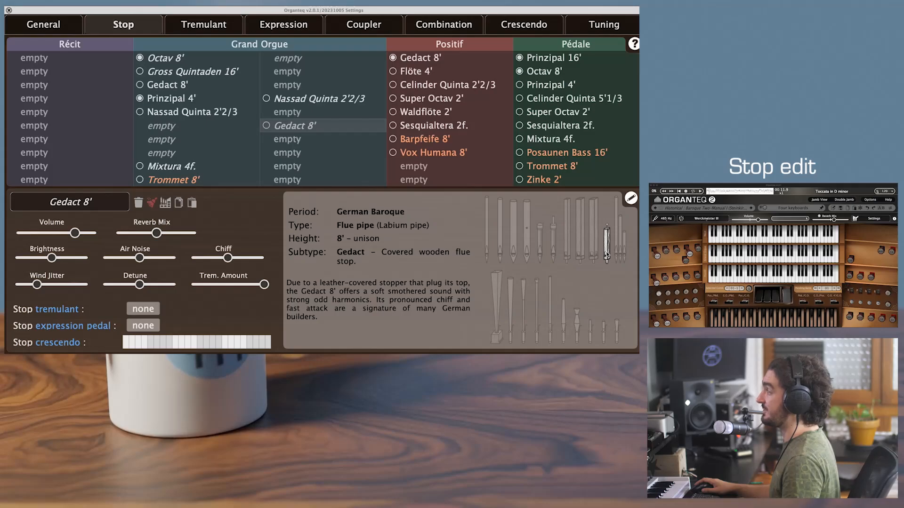
pyautogui.moveTo(61, 265)
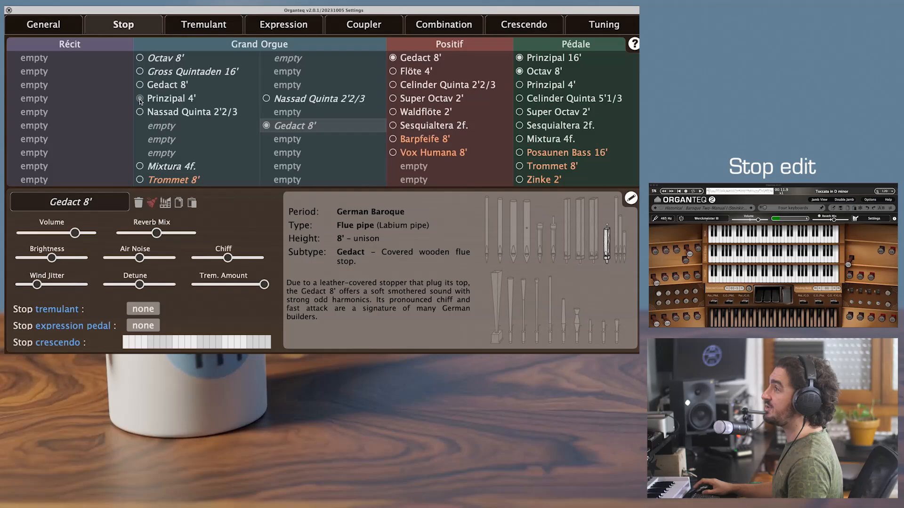
pyautogui.click(140, 98)
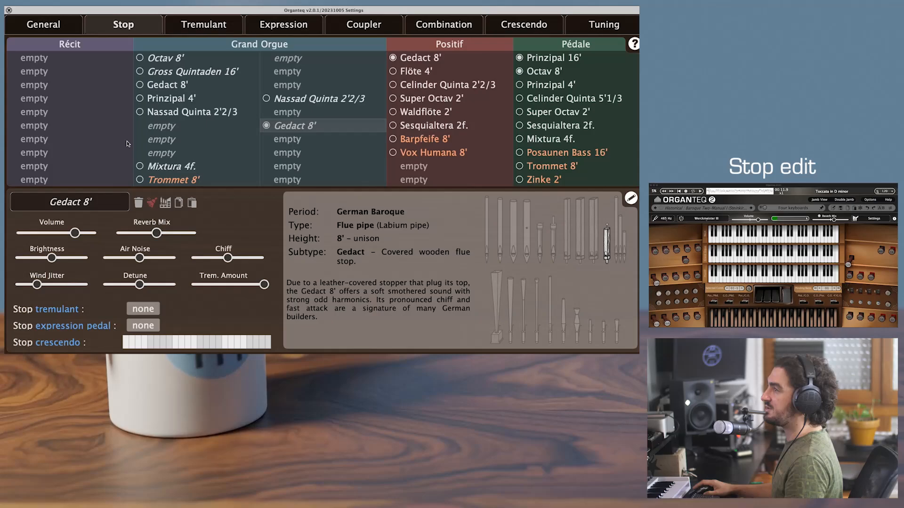
# Lower the organ's Noise Volume to -20 dB in the General settings
pyautogui.click(43, 25)
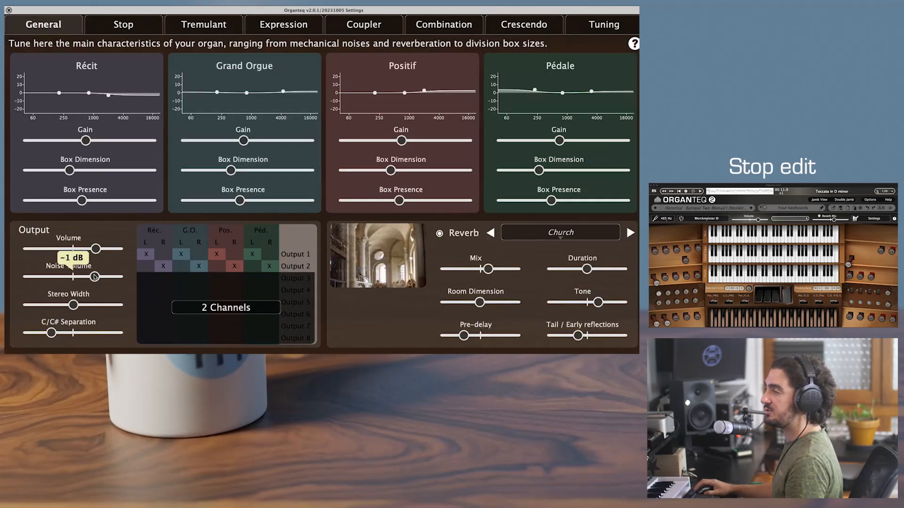
pyautogui.moveTo(99, 249); pyautogui.dragTo(47, 248)
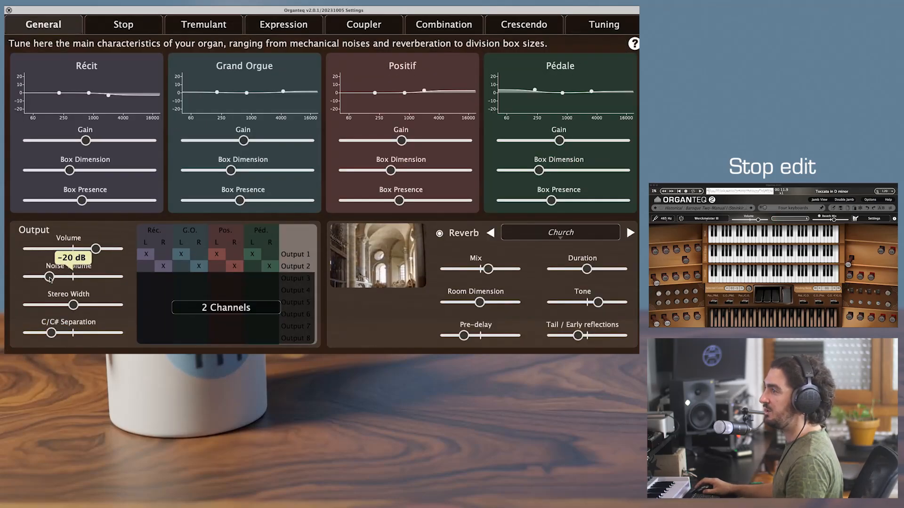
pyautogui.click(122, 24)
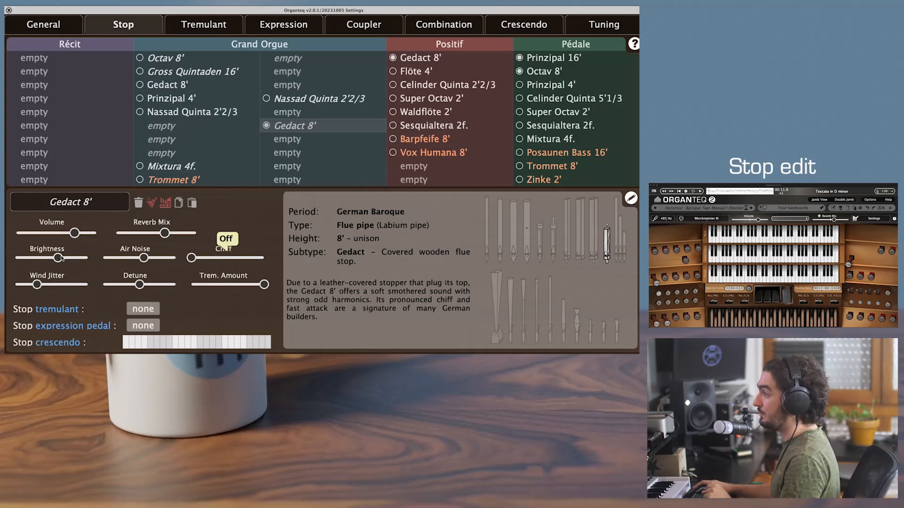
# Restore chiff on the Gedact 8' stop at about mid-range
pyautogui.click(225, 238)
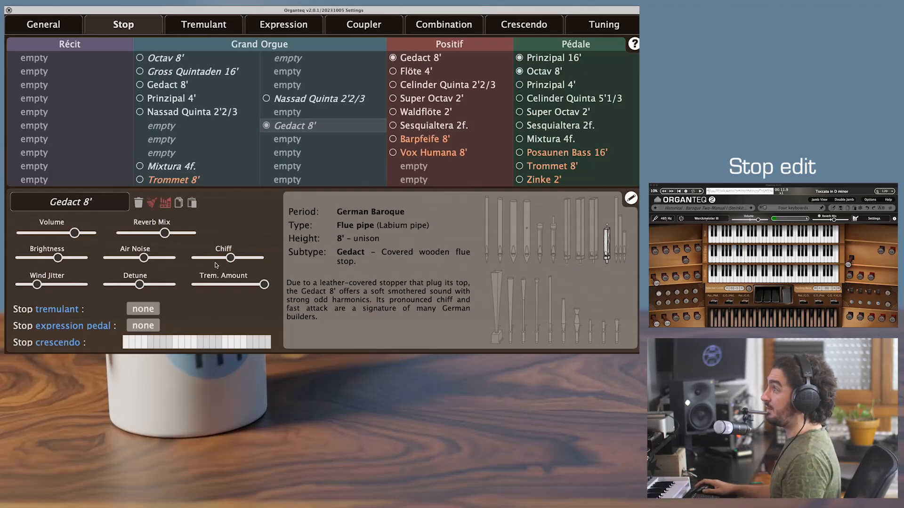
# Check the Trommet 8' stop, then return to voicing the Gedact 8'
pyautogui.click(171, 180)
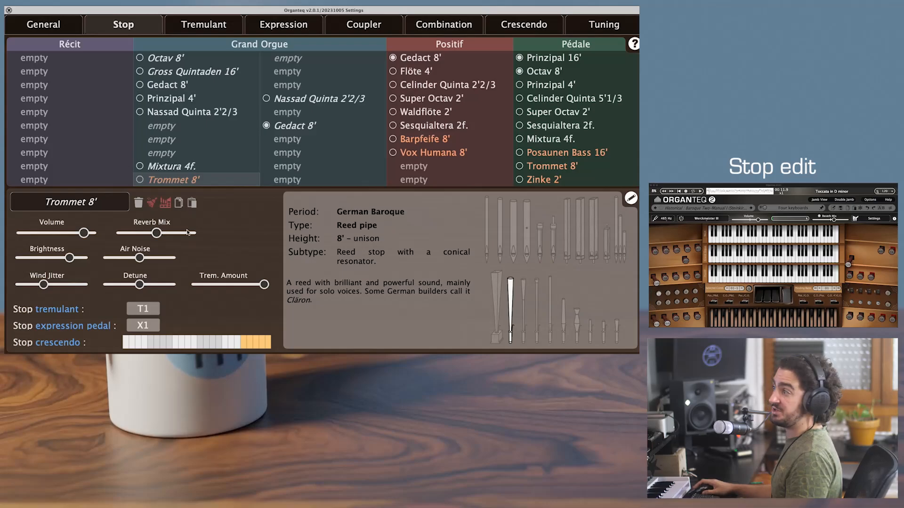
pyautogui.click(294, 125)
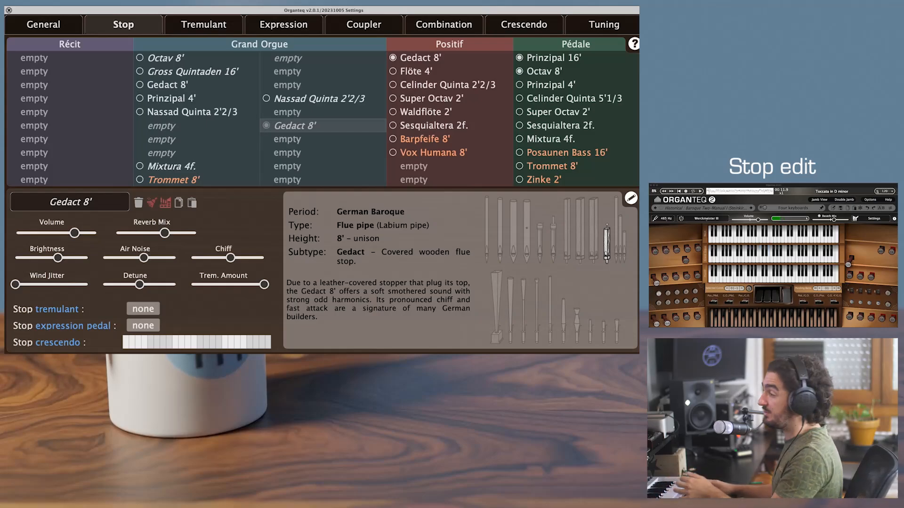
pyautogui.moveTo(108, 298)
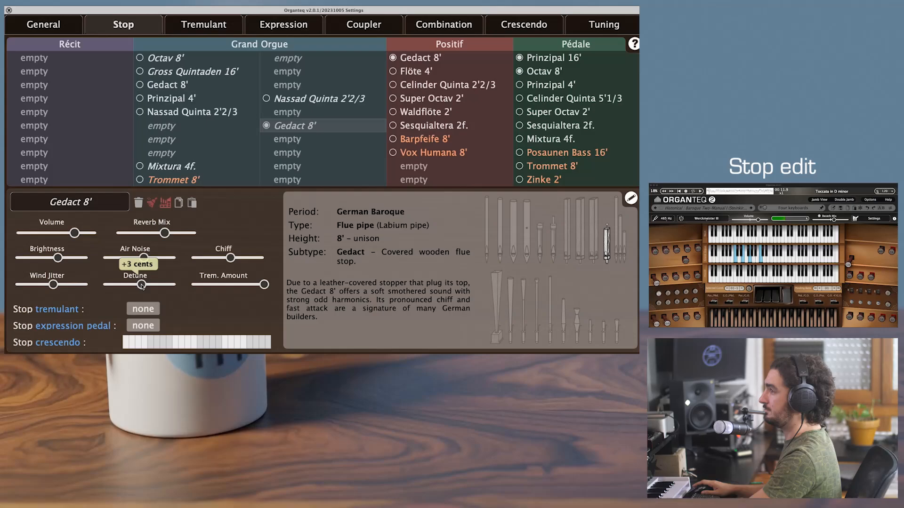
pyautogui.moveTo(138, 288)
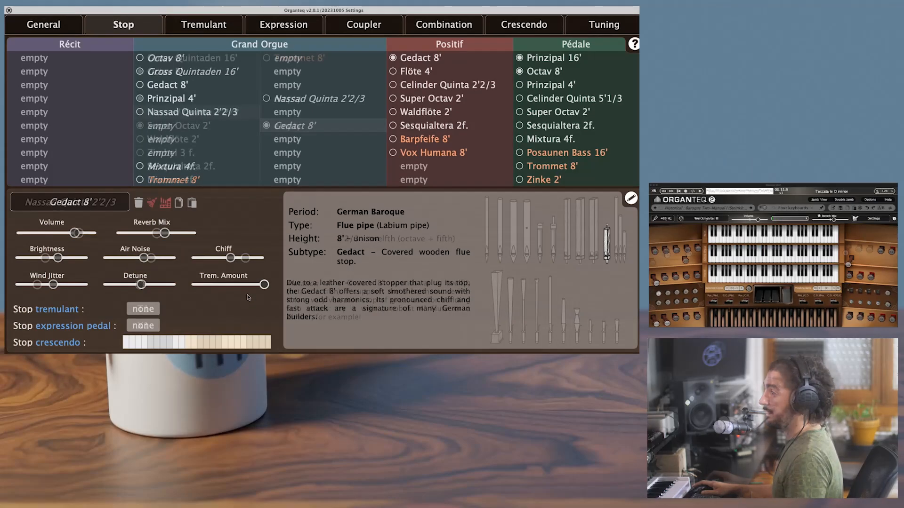
# Select Nassad Quinta 2'2/3 to show its settings in the Grand Orgue layout
pyautogui.click(197, 112)
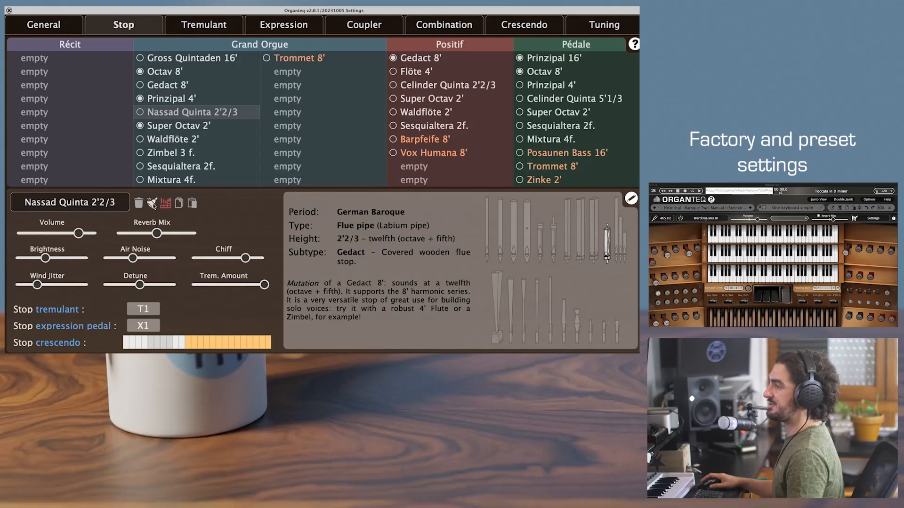
pyautogui.moveTo(166, 205)
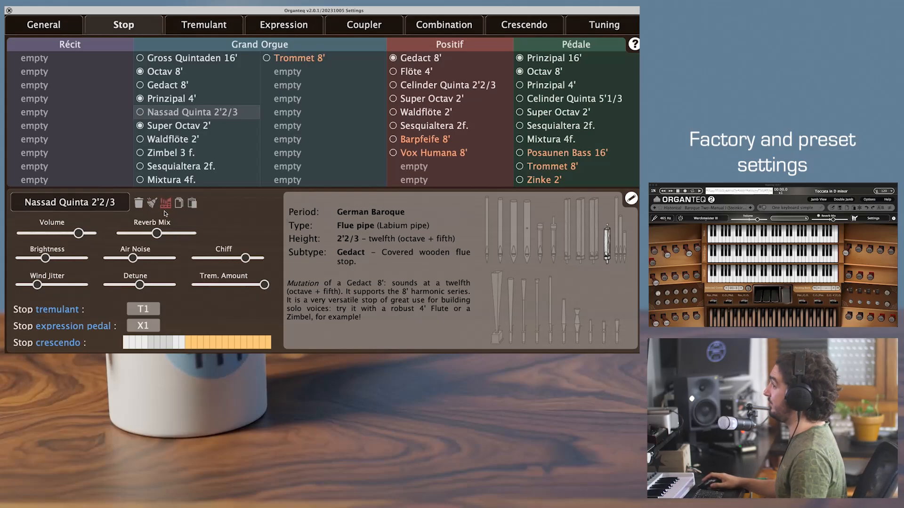
pyautogui.moveTo(166, 204)
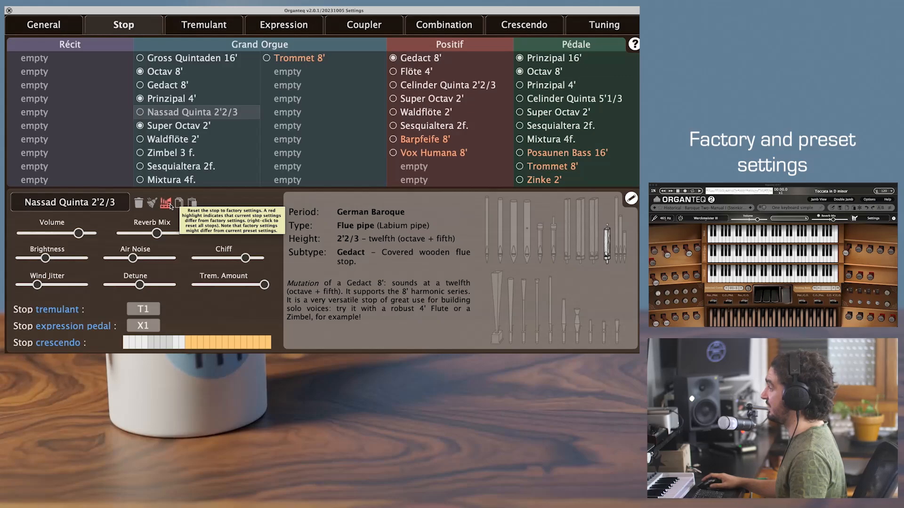
pyautogui.moveTo(163, 227)
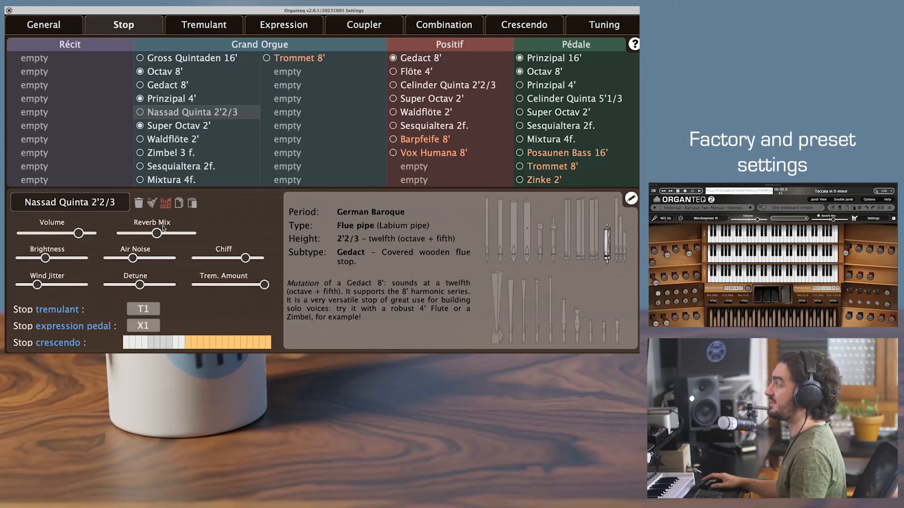
pyautogui.moveTo(152, 203)
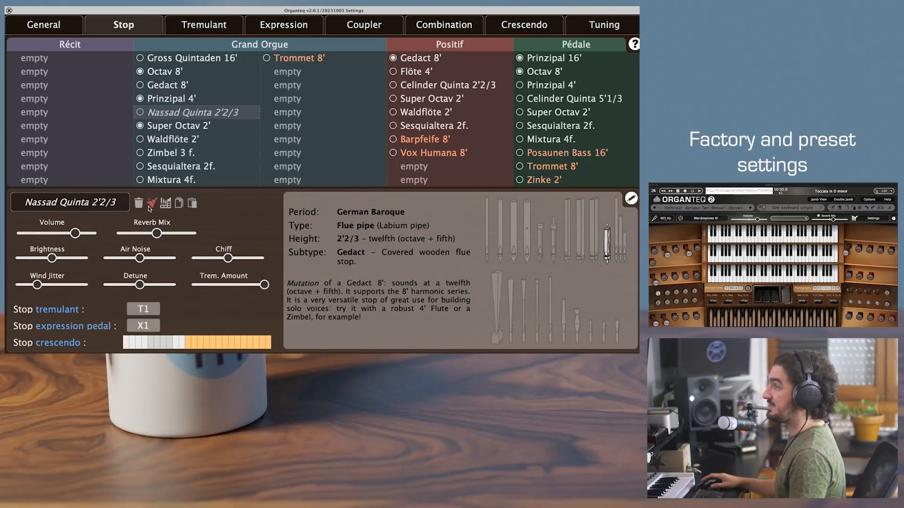
pyautogui.moveTo(139, 203)
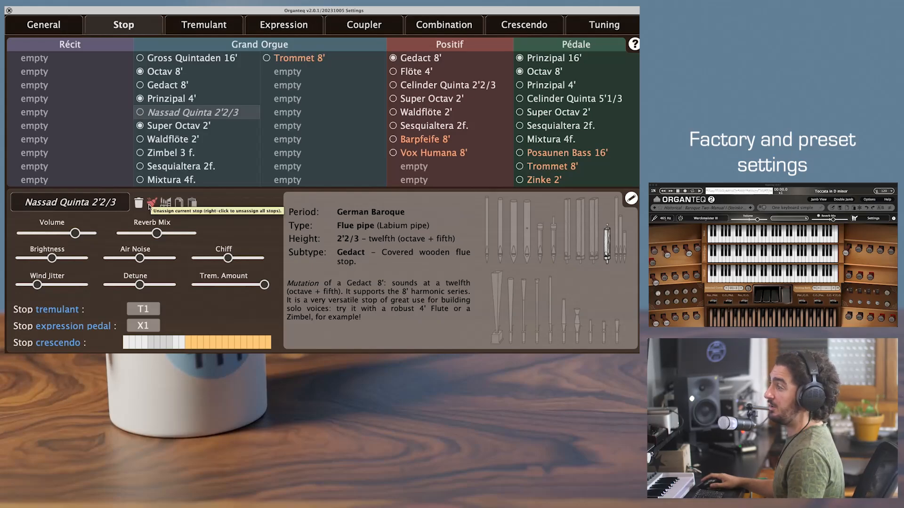
pyautogui.moveTo(166, 204)
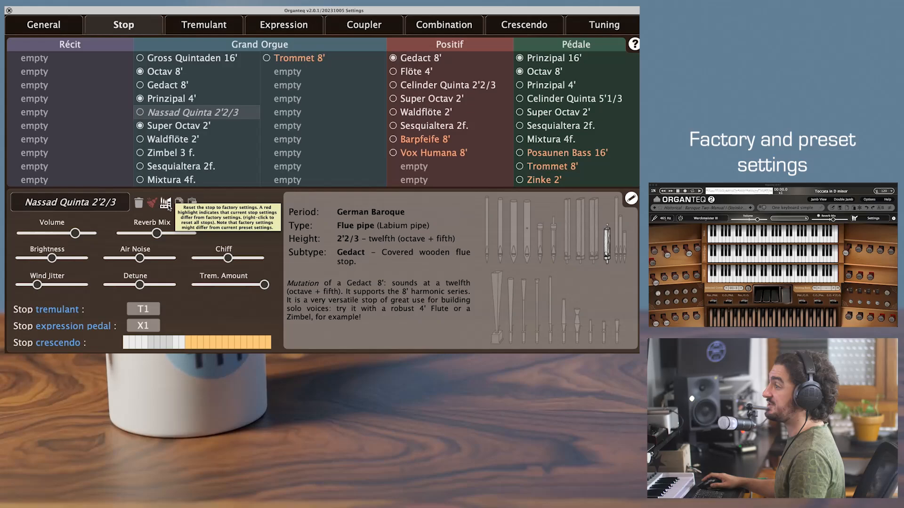
pyautogui.moveTo(151, 204)
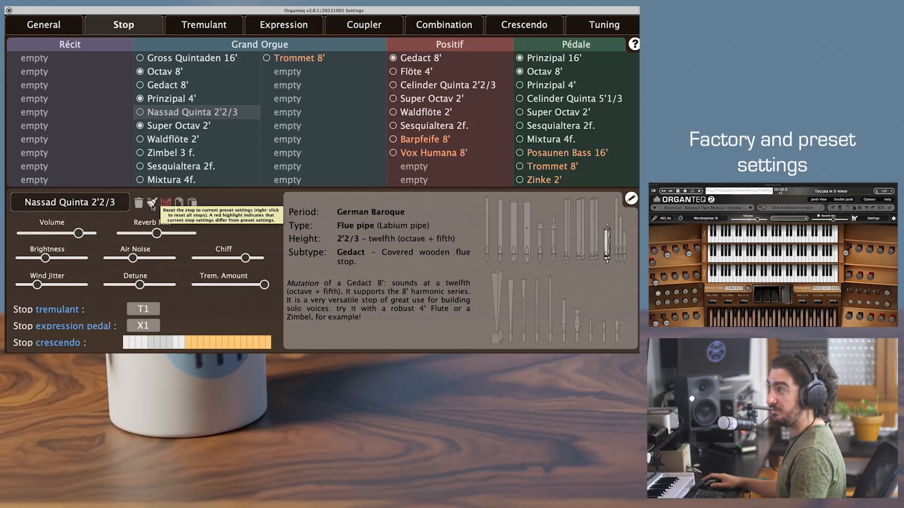
pyautogui.moveTo(166, 204)
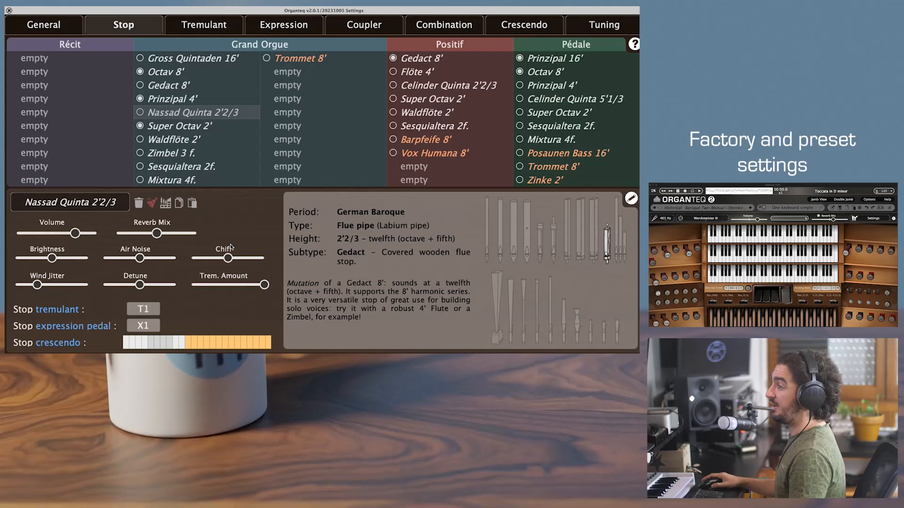
# Select Zimbel 3 f. and include it only in the later Stop crescendo steps
pyautogui.click(172, 140)
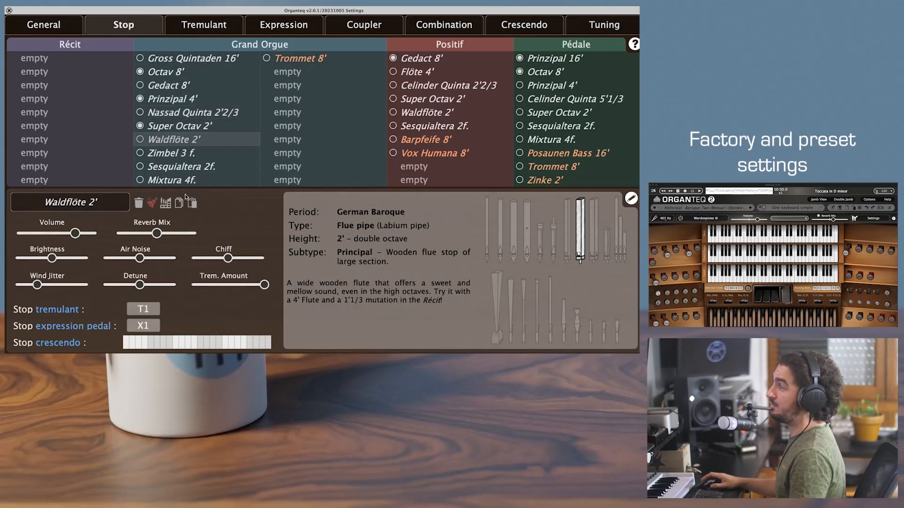
pyautogui.click(173, 153)
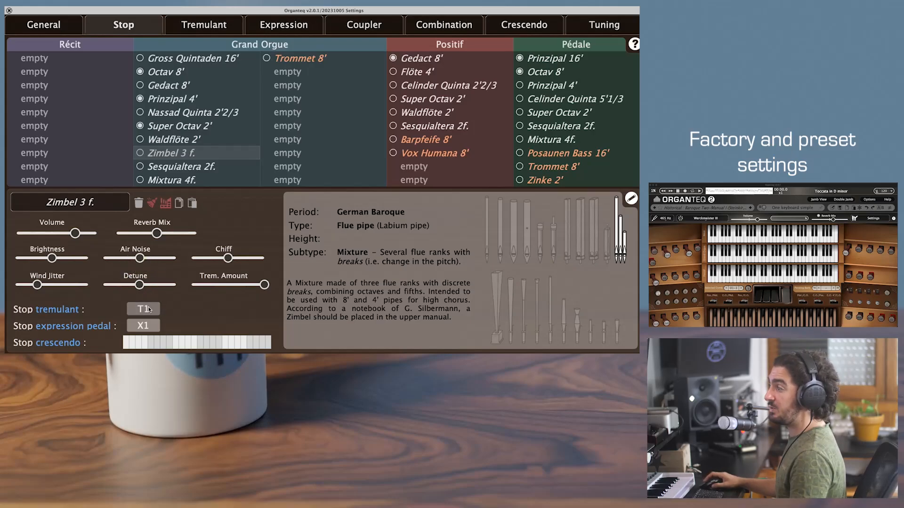
pyautogui.moveTo(207, 345)
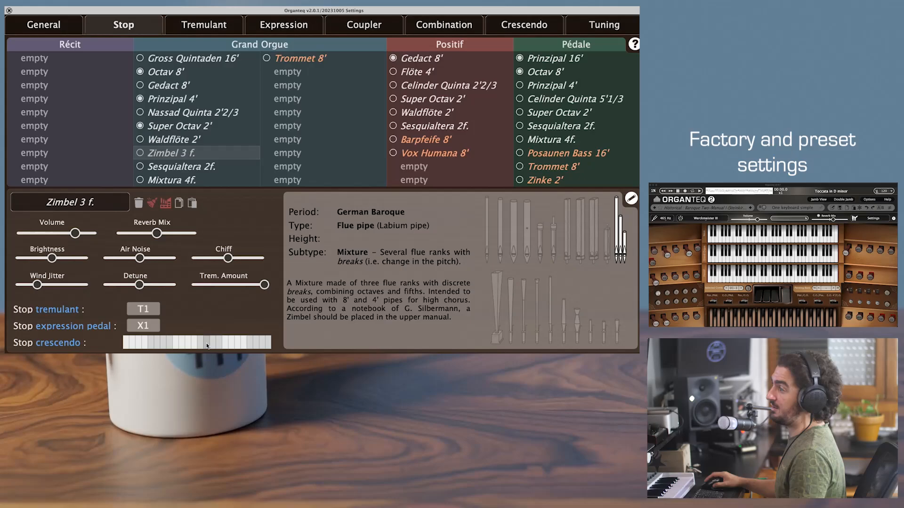
pyautogui.click(206, 343)
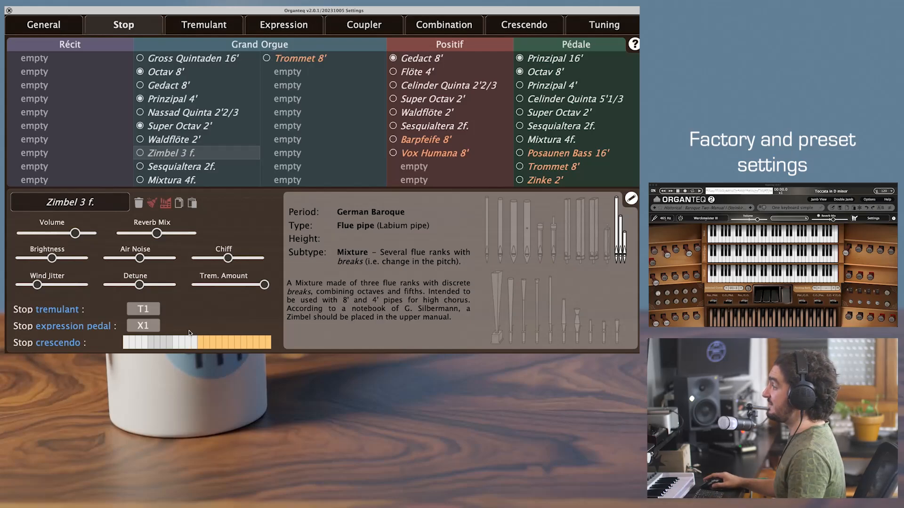
pyautogui.moveTo(216, 306)
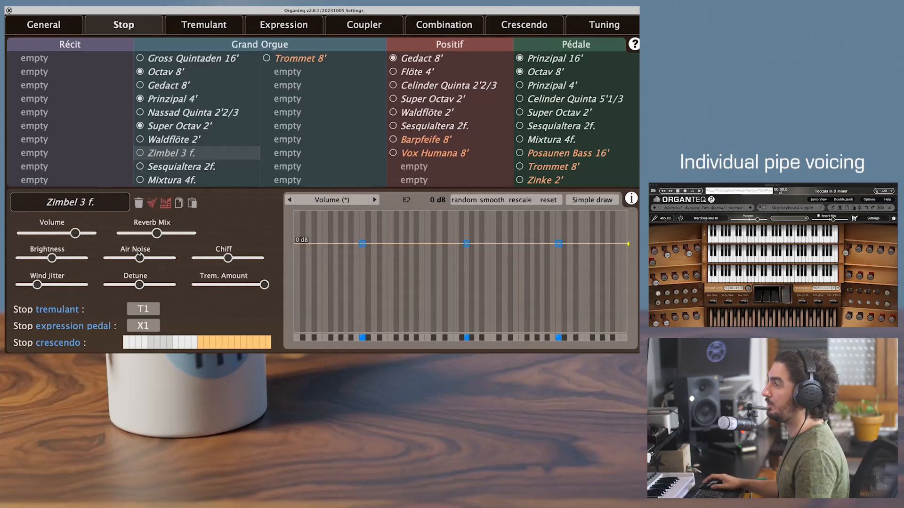
# Draw an octave-repeating Air Noise curve across the Zimbel 3 f. pipes and rescale it larger
pyautogui.click(373, 200)
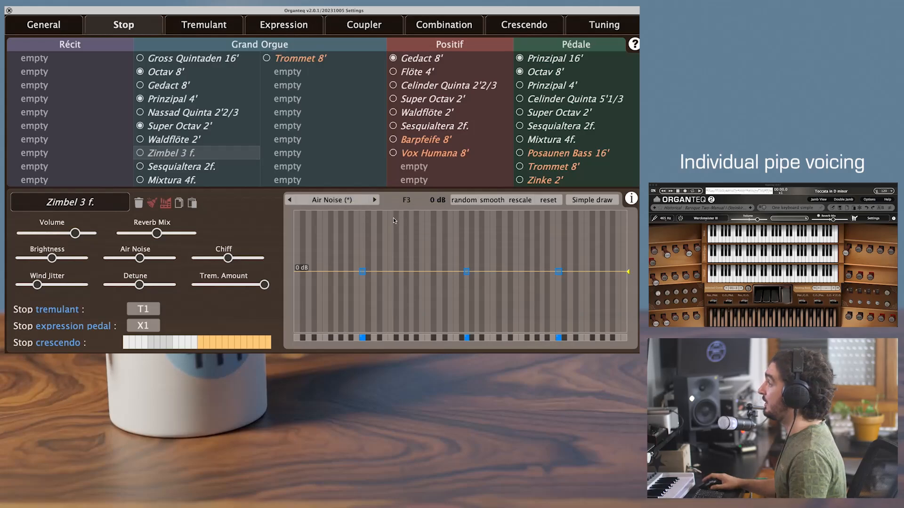
pyautogui.moveTo(592, 199)
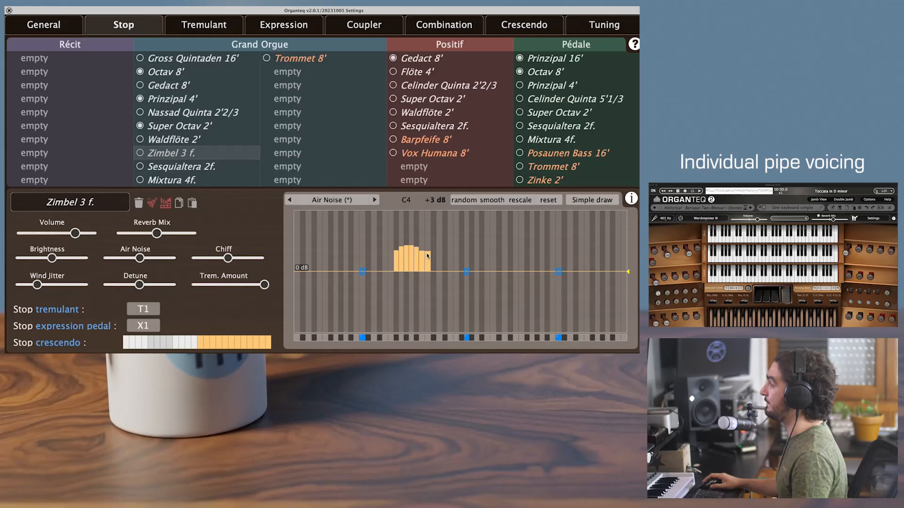
pyautogui.click(592, 200)
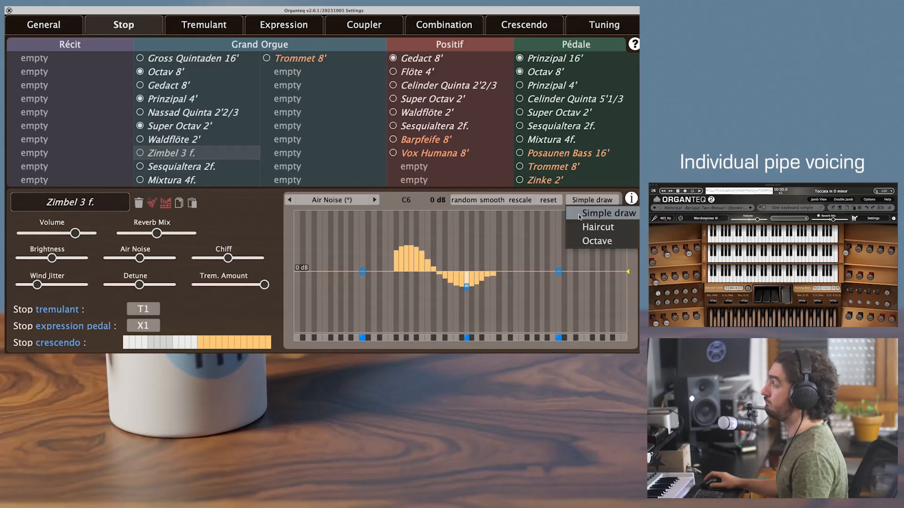
pyautogui.click(597, 227)
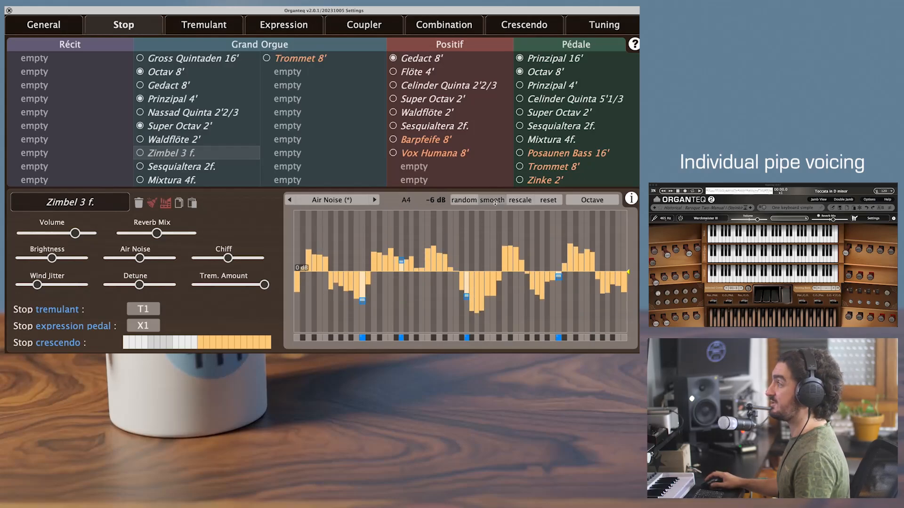
pyautogui.click(493, 200)
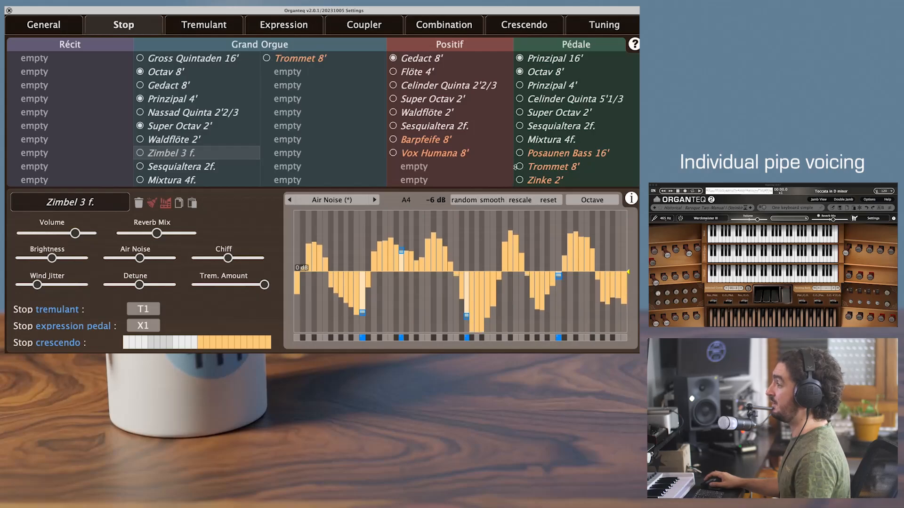